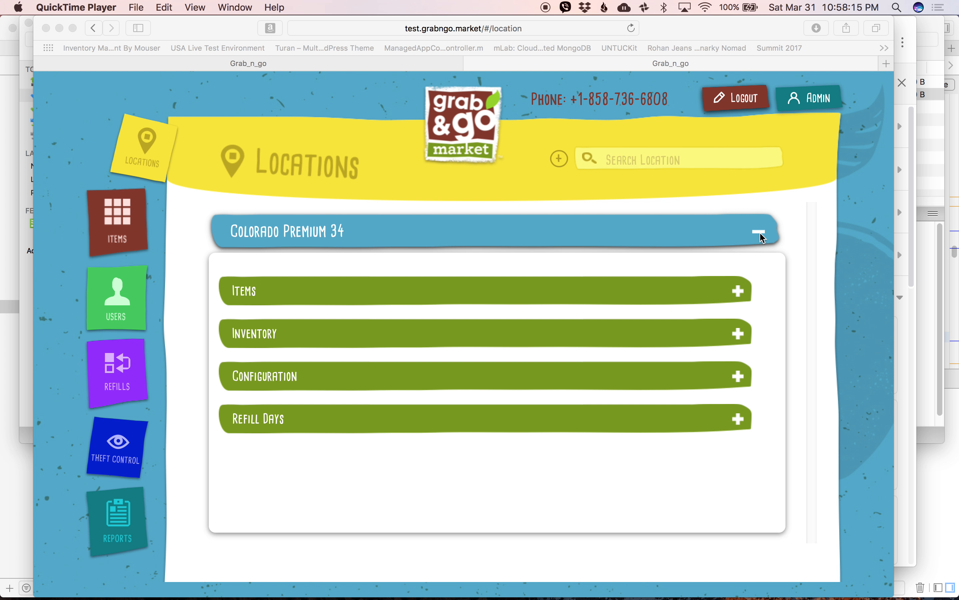
# Collapse Colorado Premium 34 so the full list of locations shows again
pyautogui.click(759, 231)
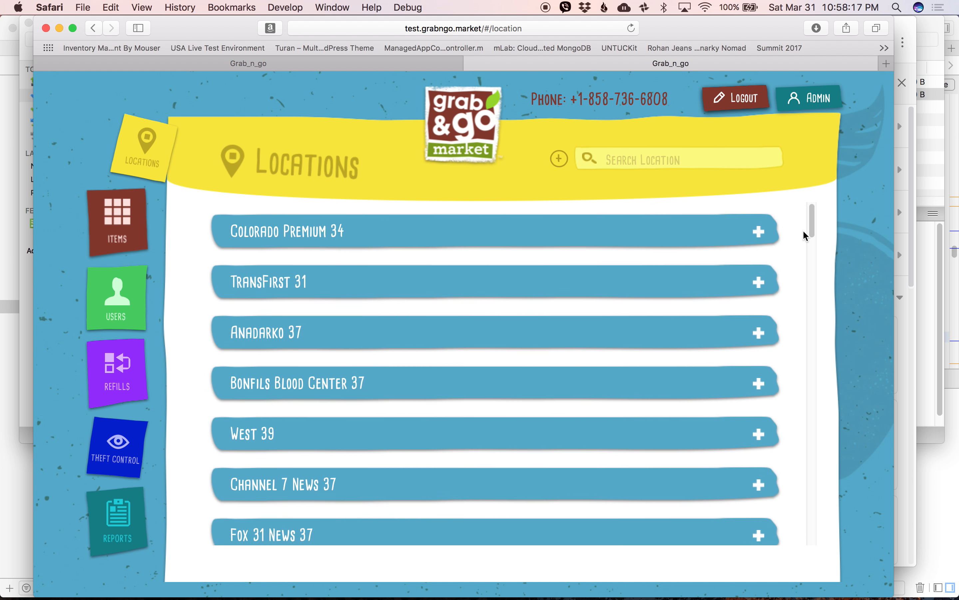
pyautogui.moveTo(806, 90)
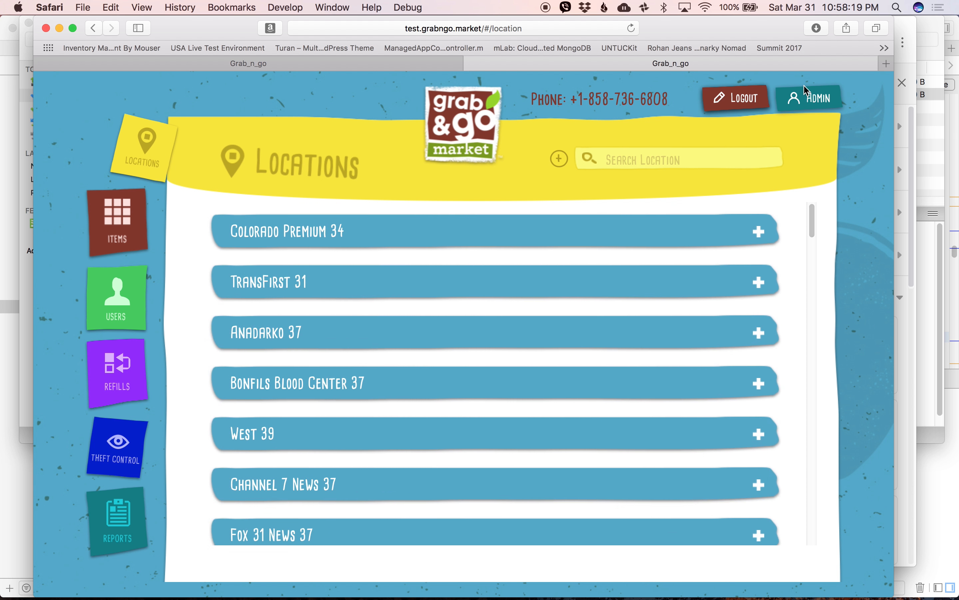
pyautogui.moveTo(562, 195)
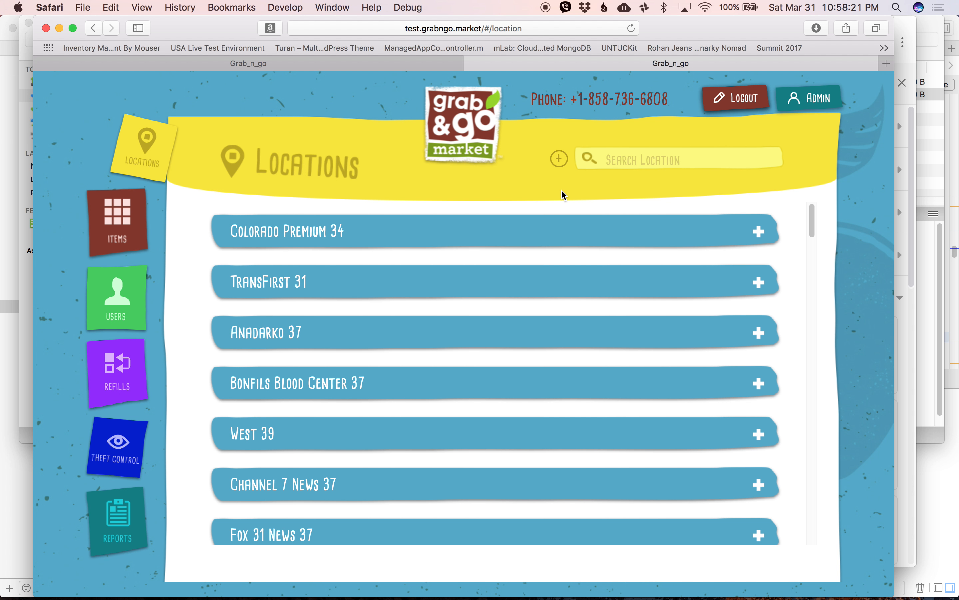
pyautogui.moveTo(558, 164)
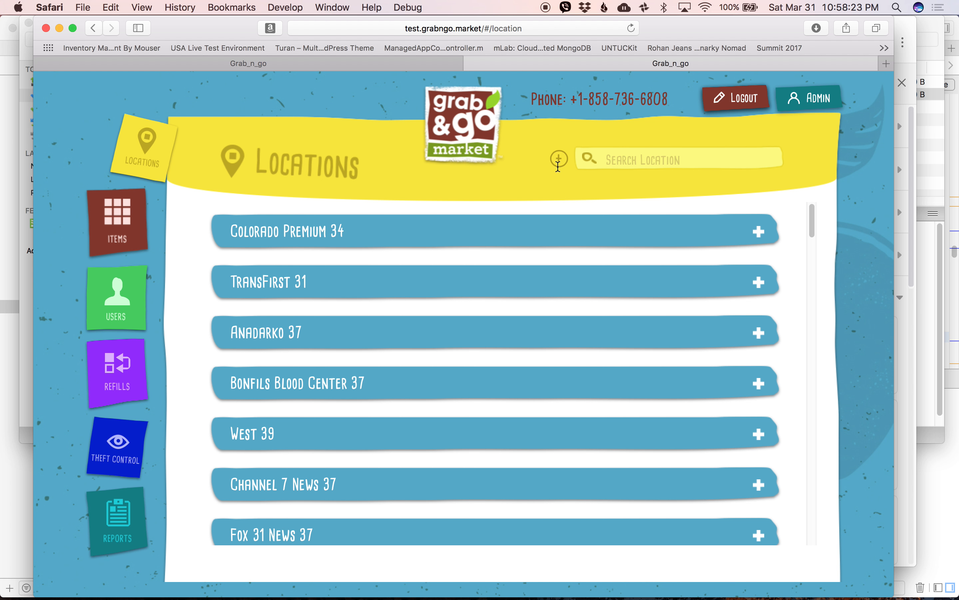
# Create a new location named Publication Printers with a 2.00 sign-up bonus and dismiss the confirmation
pyautogui.click(558, 159)
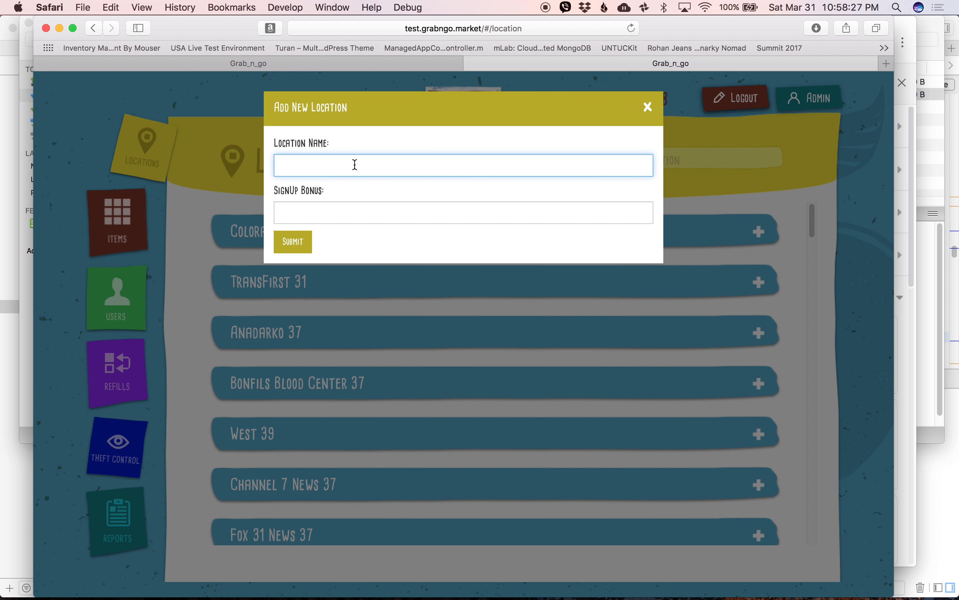
pyautogui.write('Publication Printers')
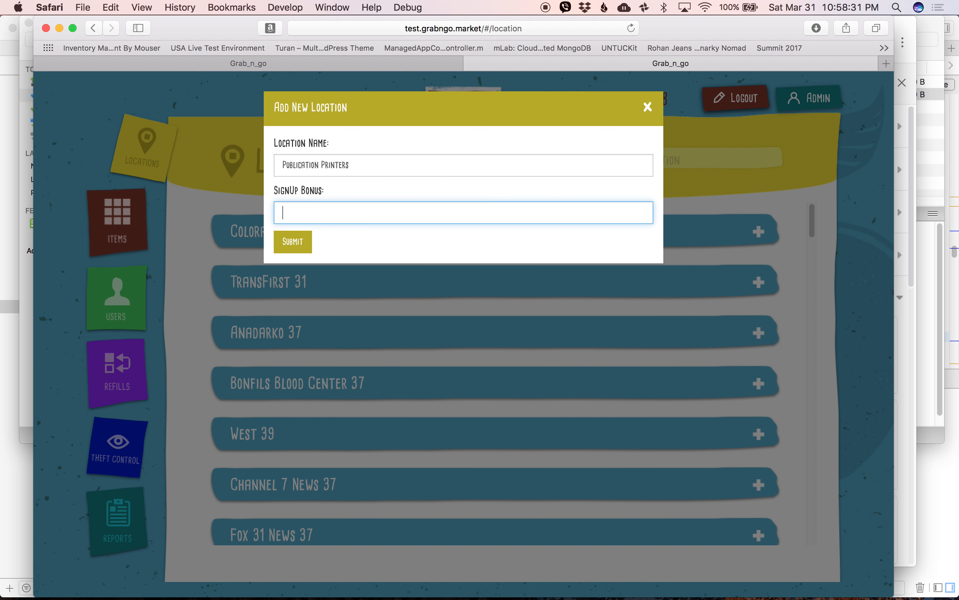
pyautogui.write('2.00')
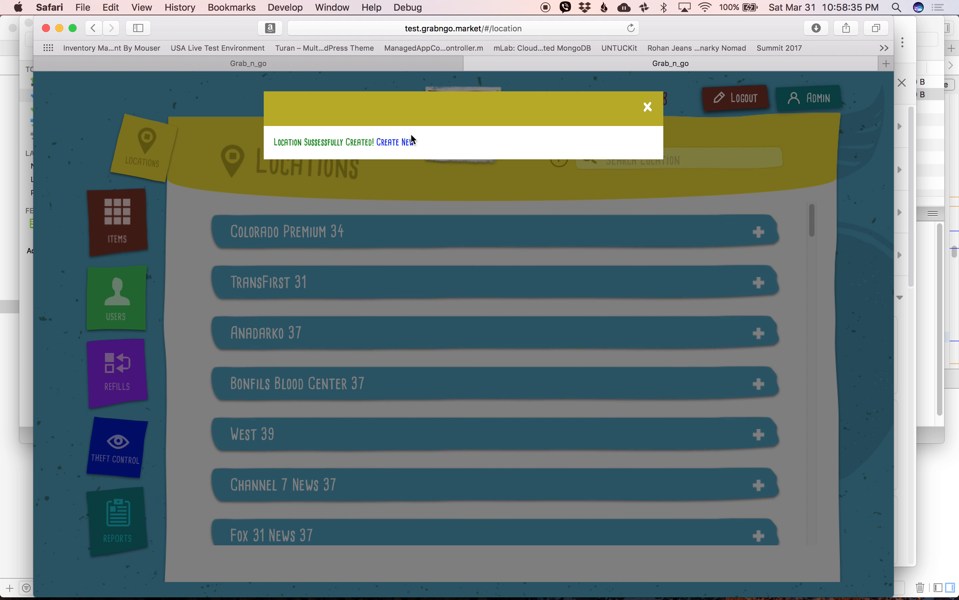
pyautogui.click(647, 106)
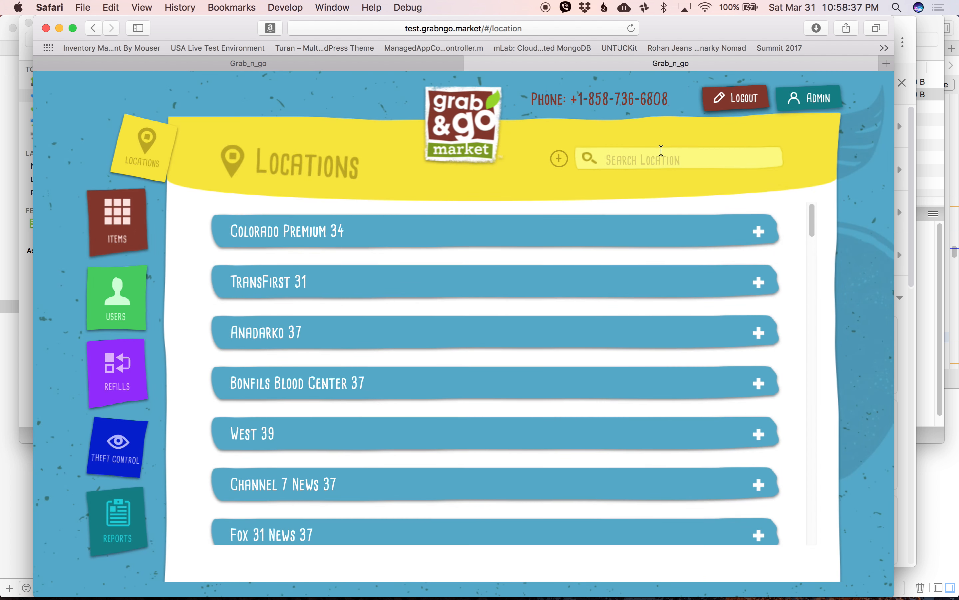
# Search for 'pub' and expand the Publication Printers location
pyautogui.write('p')
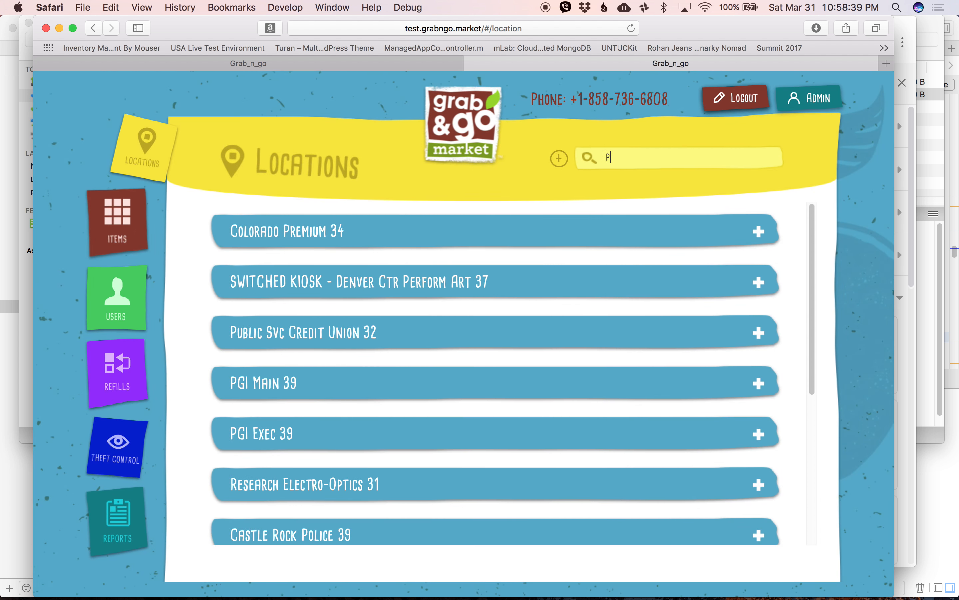
pyautogui.write('ub')
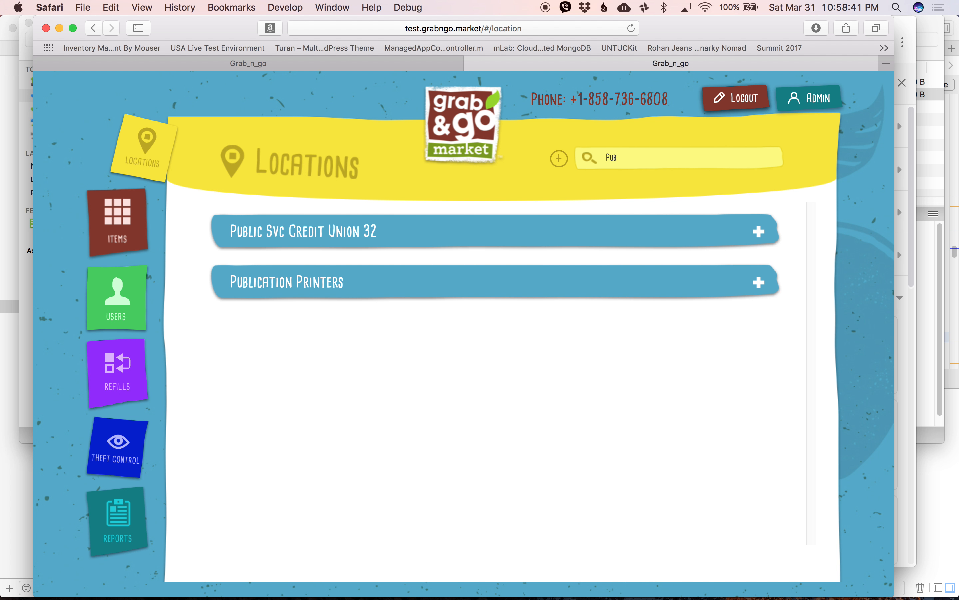
pyautogui.click(758, 282)
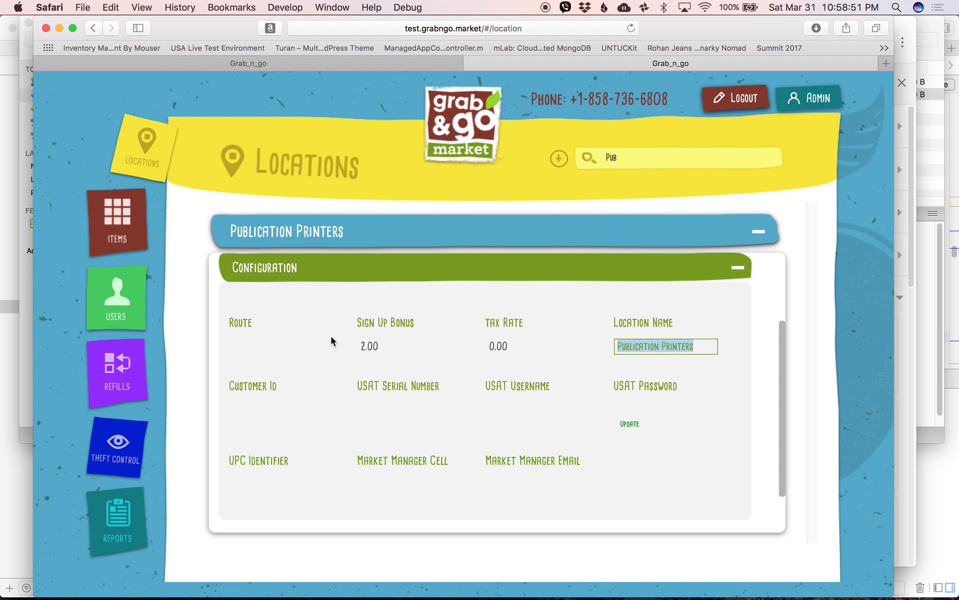
# Review the Customer Id and USAT Serial Number fields, then collapse Configuration
pyautogui.click(280, 409)
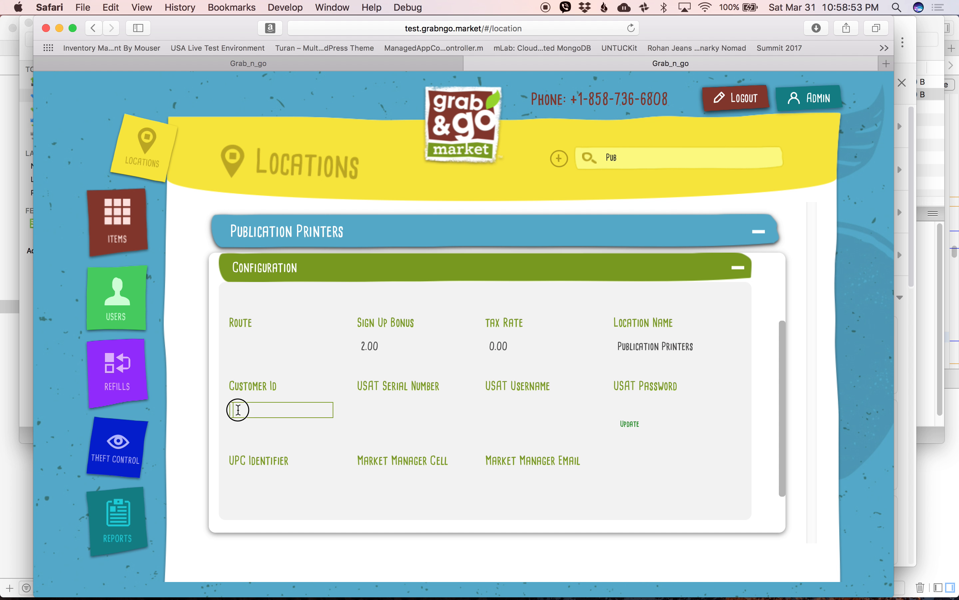
pyautogui.click(409, 410)
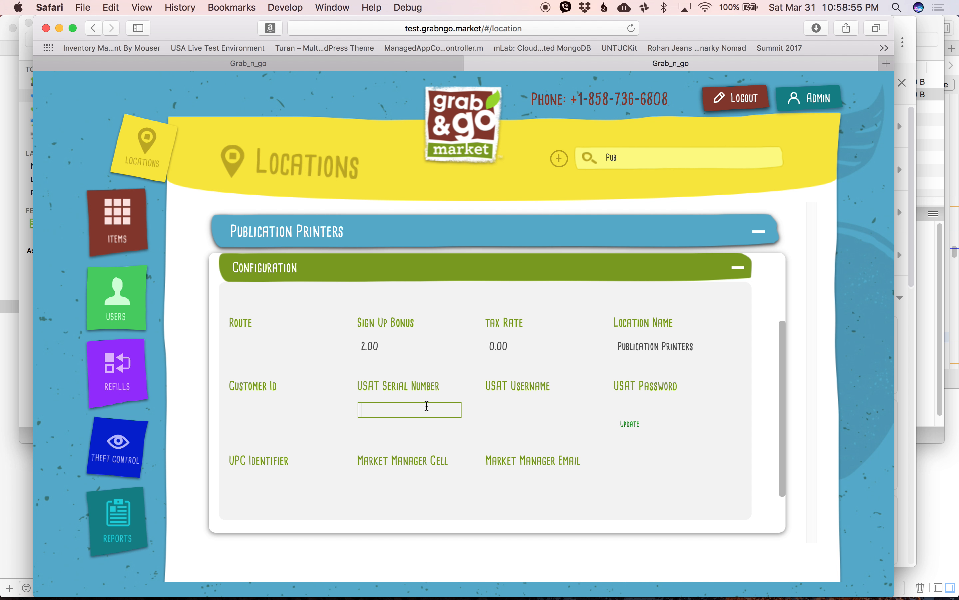
pyautogui.click(537, 409)
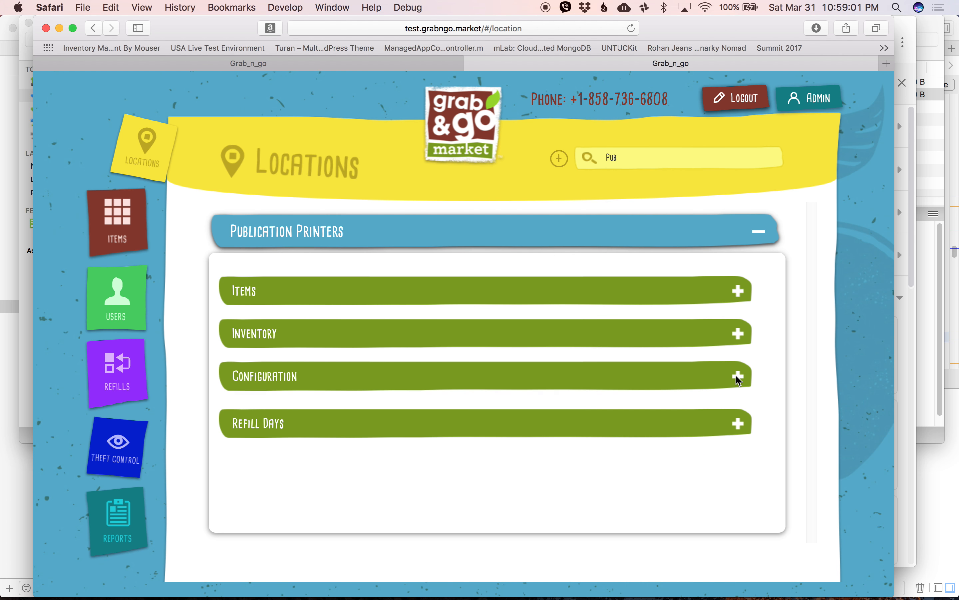
# Check Publication Printers' empty inventory, then clear the location search
pyautogui.click(737, 333)
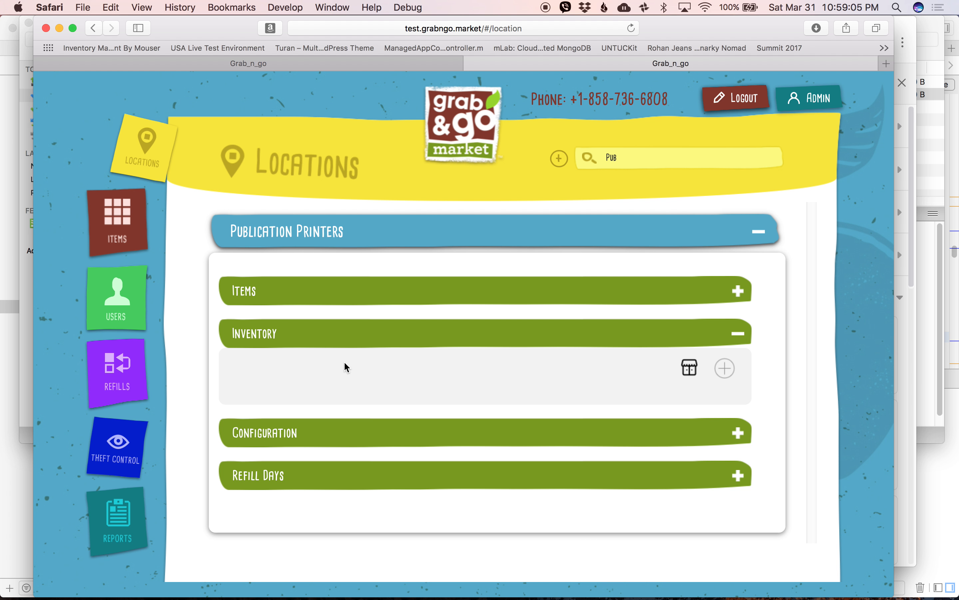
pyautogui.moveTo(410, 371)
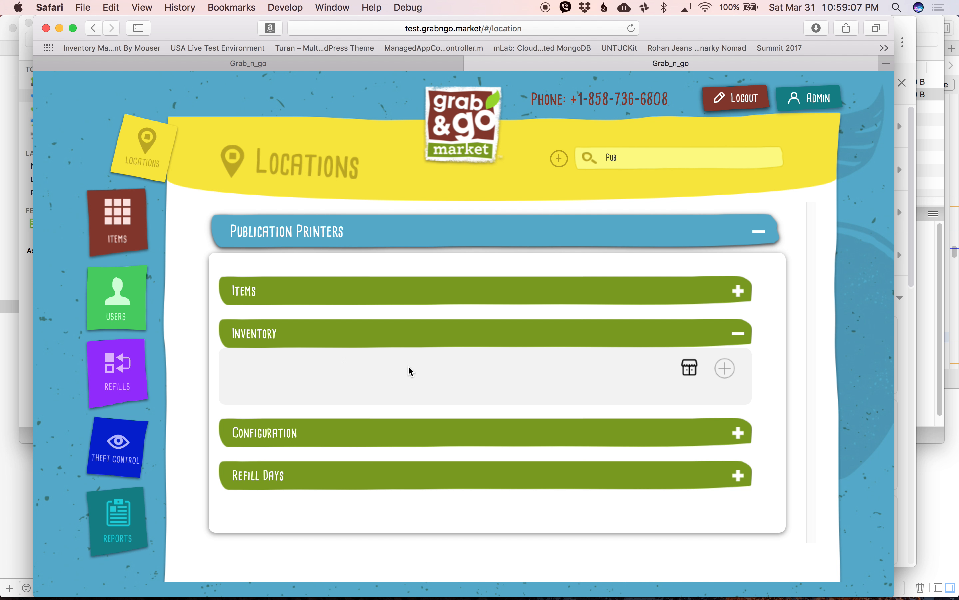
pyautogui.moveTo(673, 355)
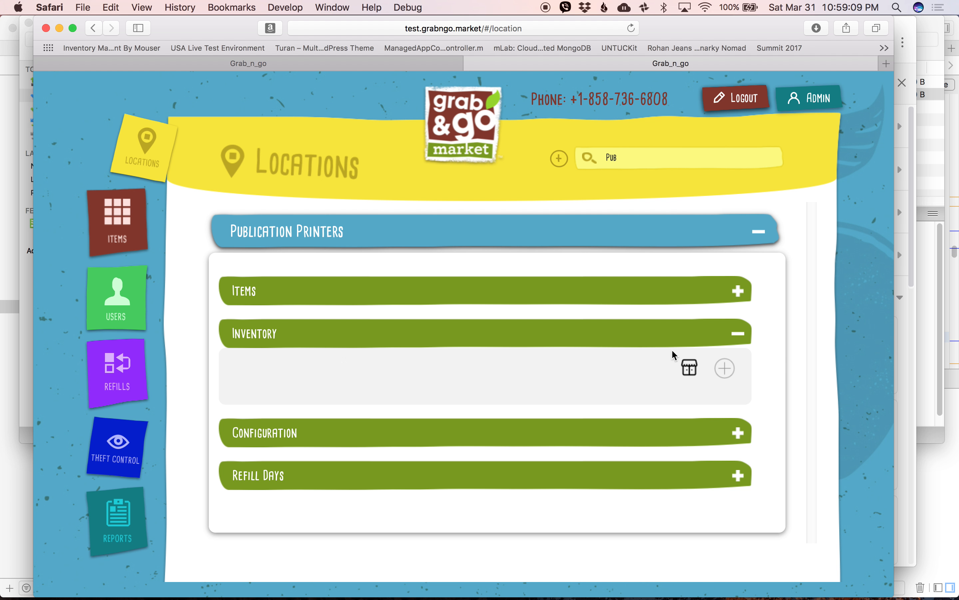
pyautogui.click(737, 332)
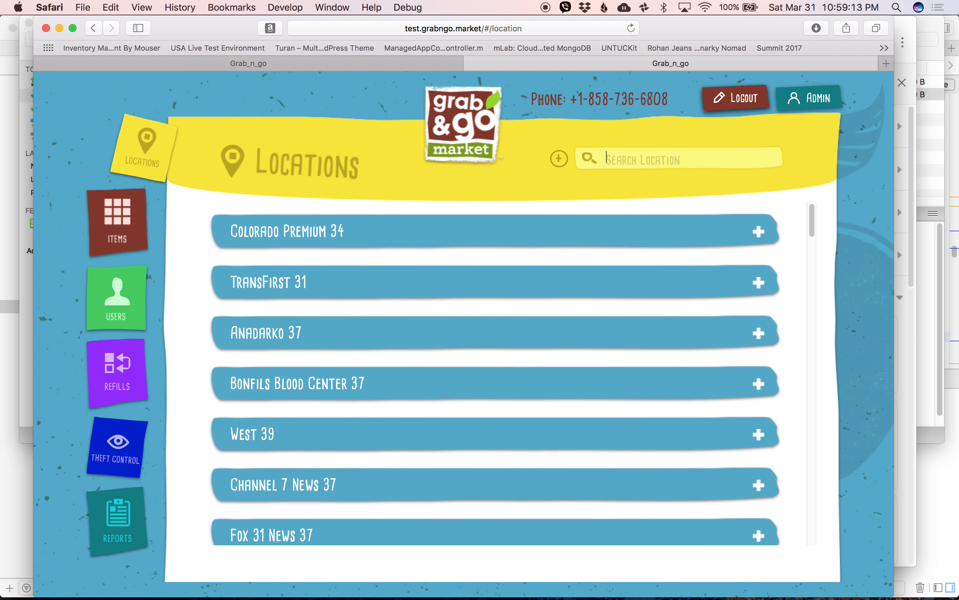
# Search for 'Trans', expand Transdev 37 and view its inventory rack list
pyautogui.write('Trans')
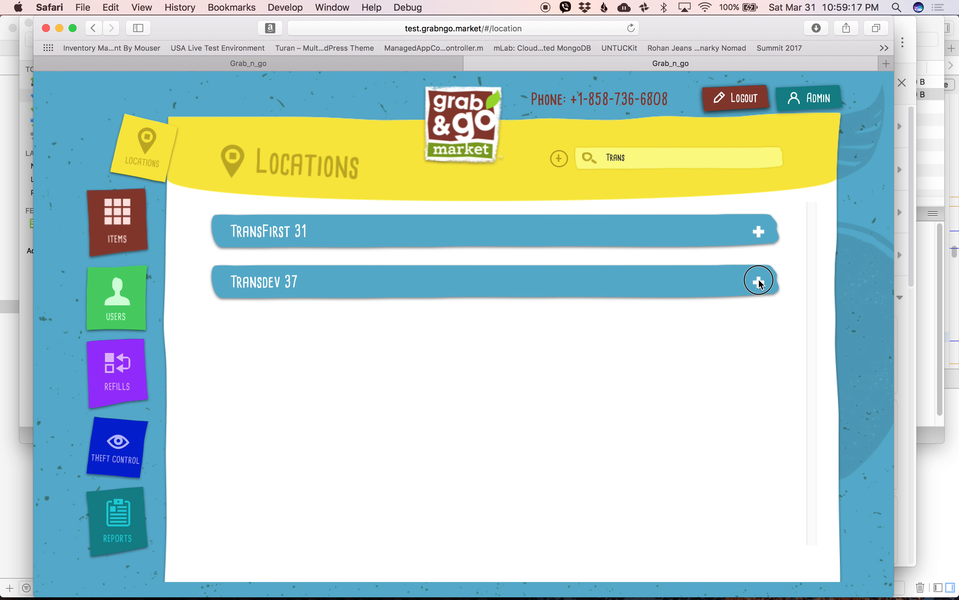
pyautogui.click(758, 281)
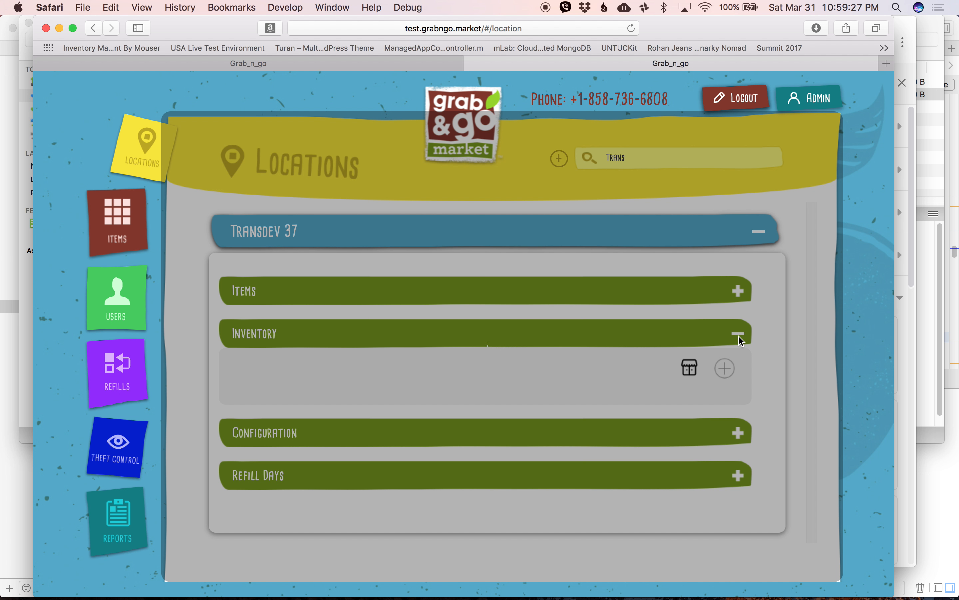
pyautogui.click(739, 333)
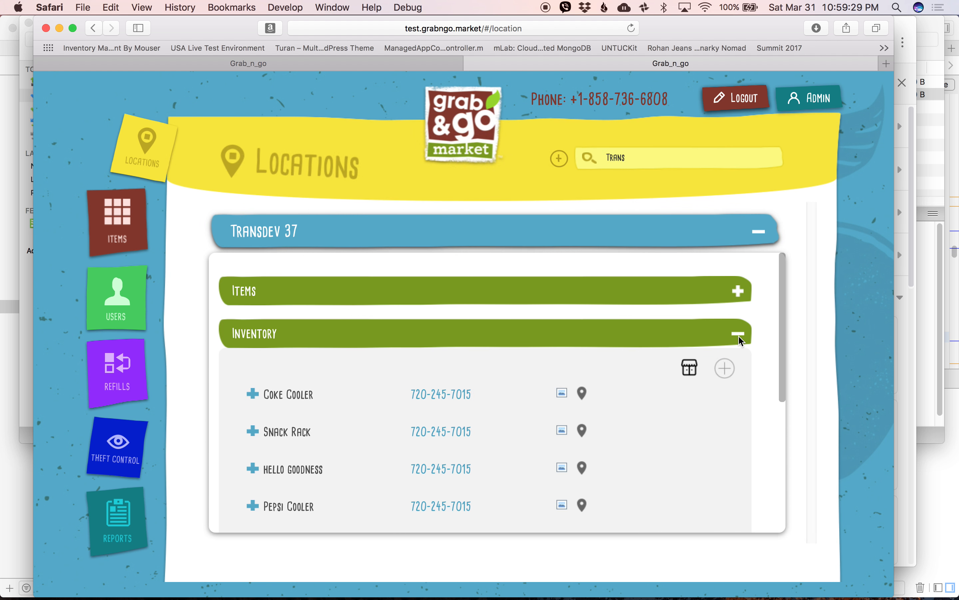
pyautogui.scroll(-3)
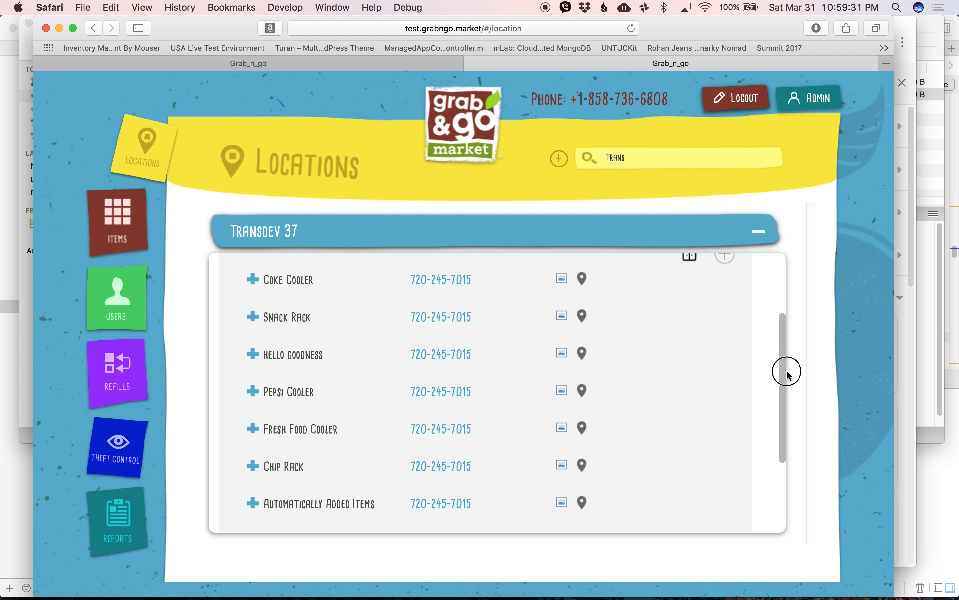
pyautogui.moveTo(582, 282)
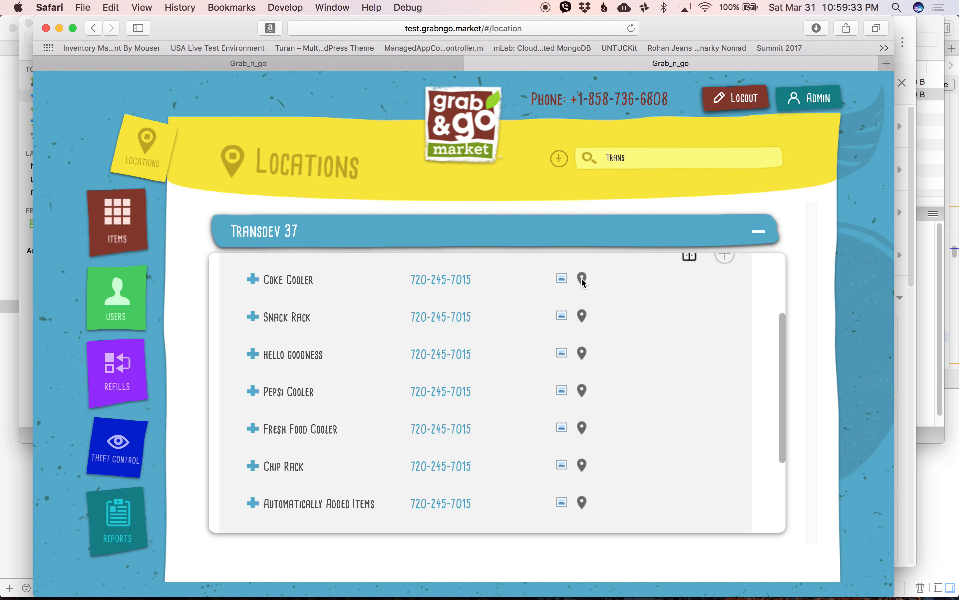
# Copy Transdev's Coke Cooler planogram to Publication Printers and close the copy dialog
pyautogui.click(582, 279)
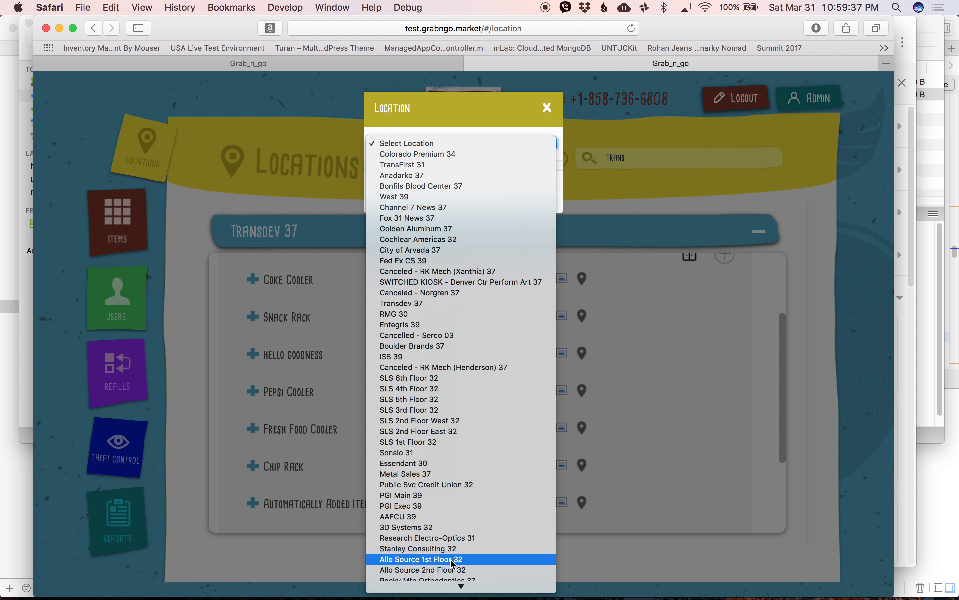
pyautogui.scroll(-3)
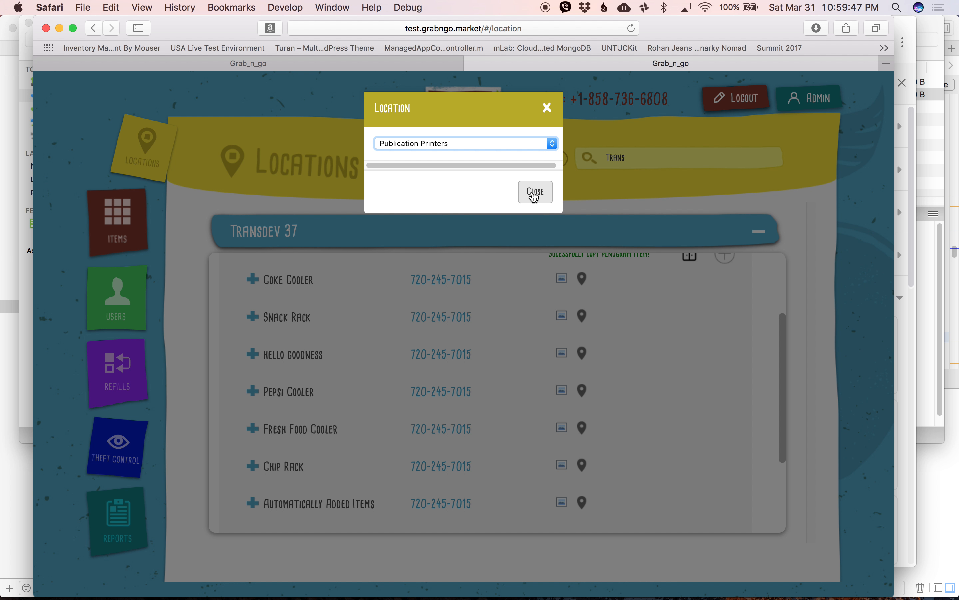
pyautogui.click(535, 191)
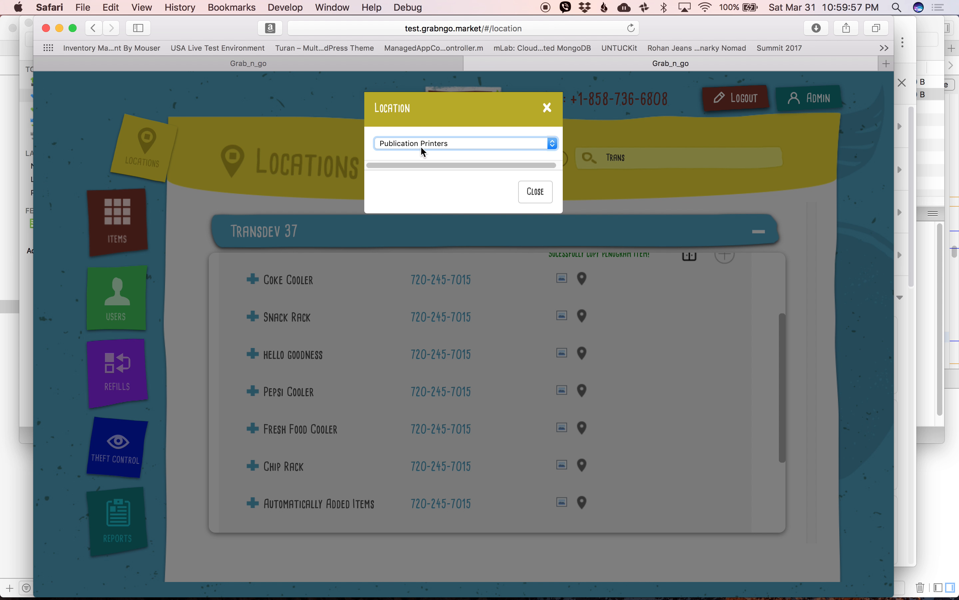
pyautogui.click(533, 192)
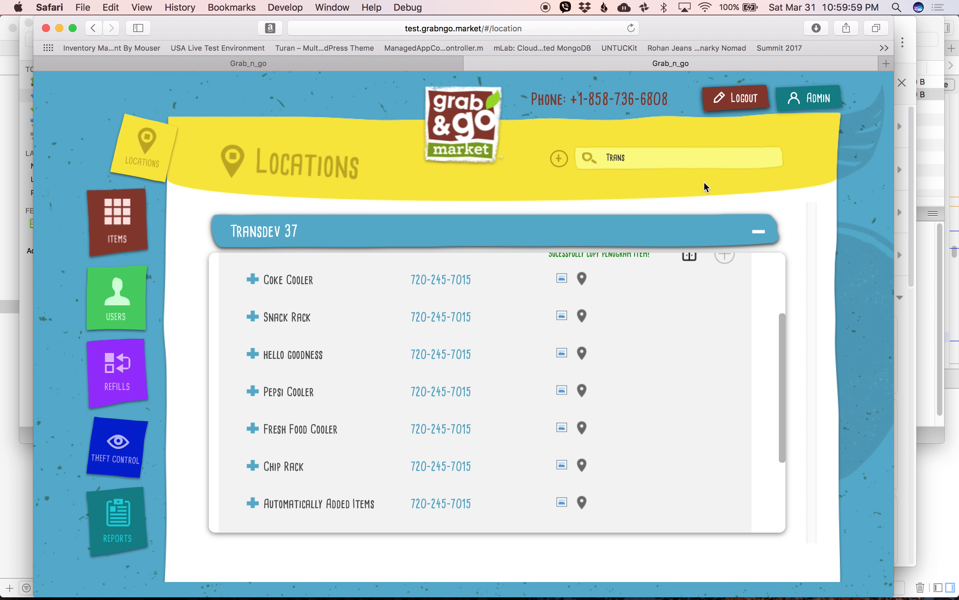
# Search for 'pub' to bring up Publication Printers again
pyautogui.click(759, 232)
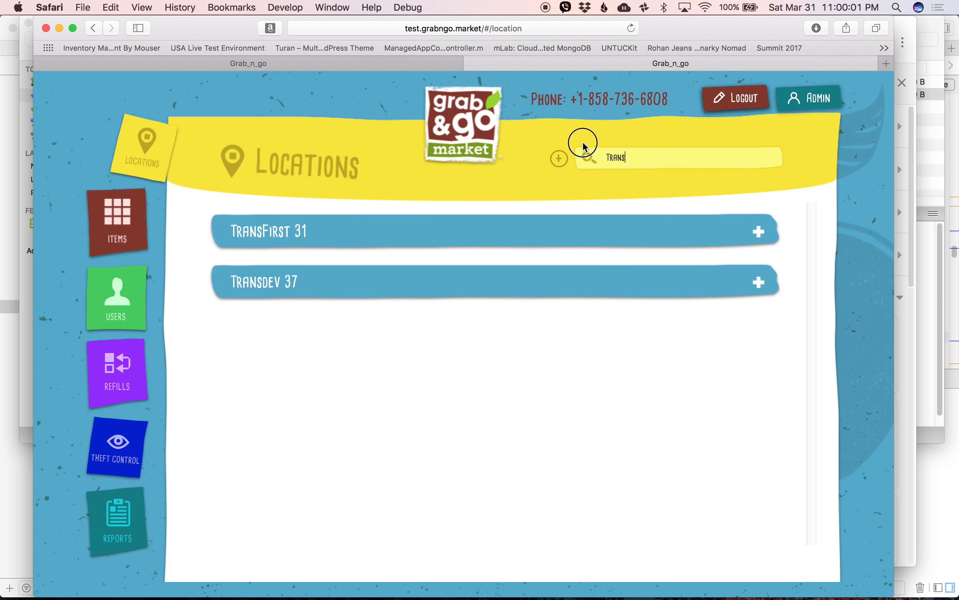
pyautogui.write('publication')
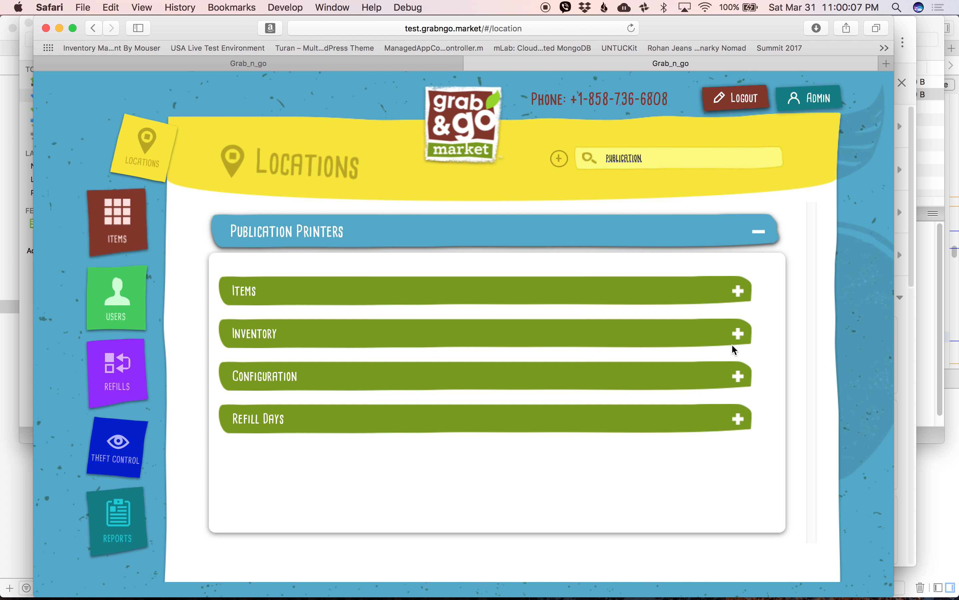
# Expand Publication Printers' inventory and show the copied Coke Cooler's products
pyautogui.click(738, 334)
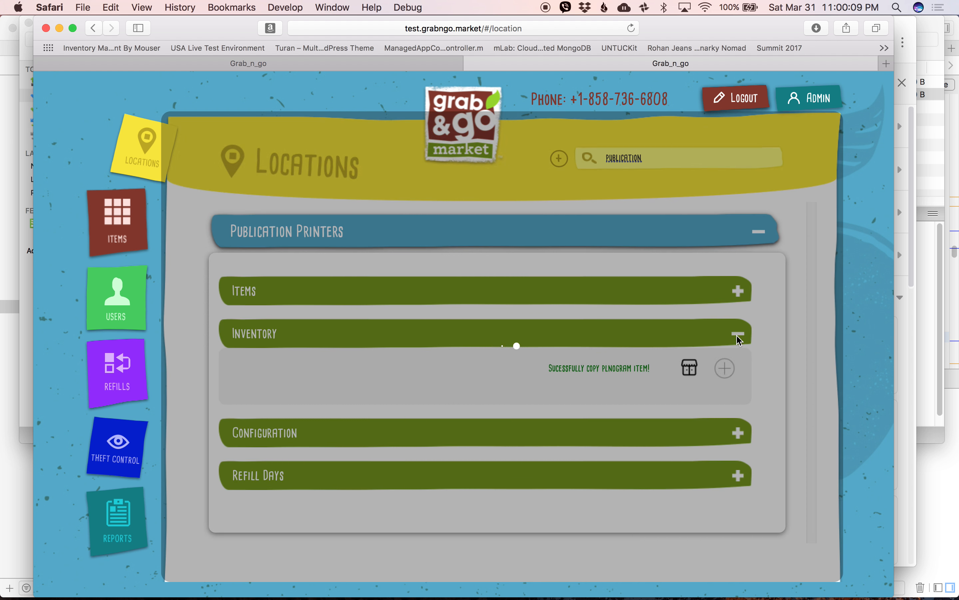
pyautogui.click(738, 333)
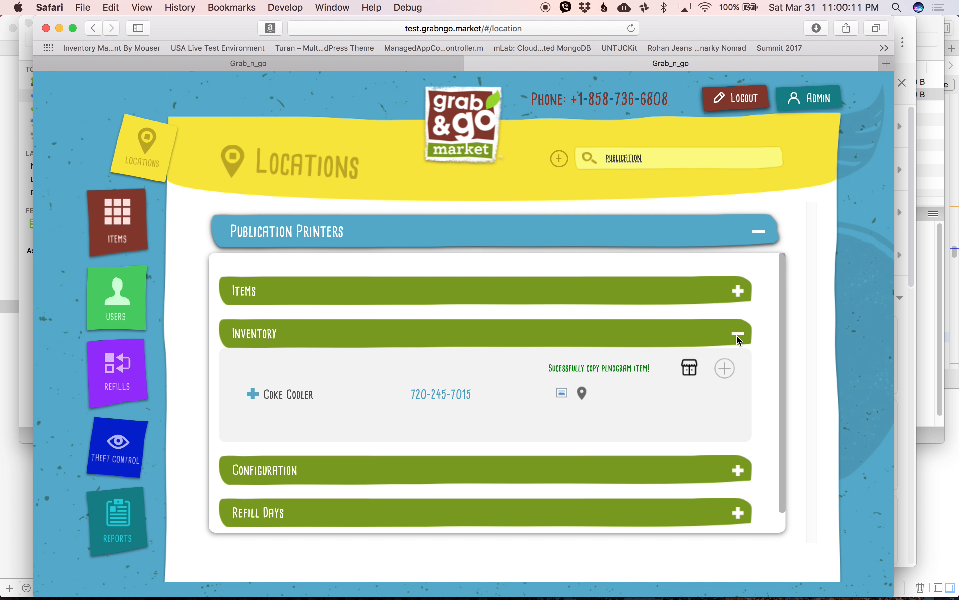
pyautogui.click(252, 394)
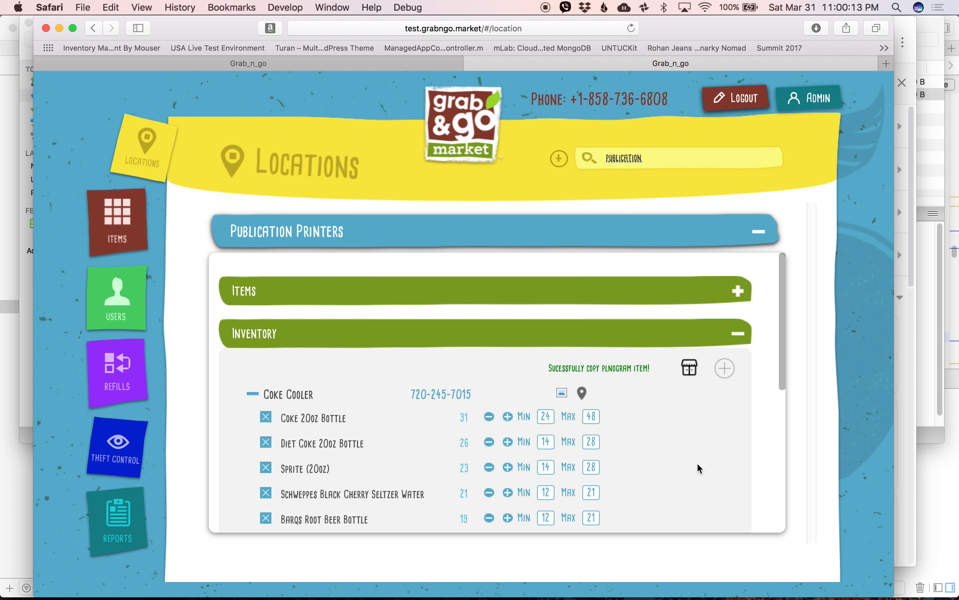
pyautogui.scroll(-3)
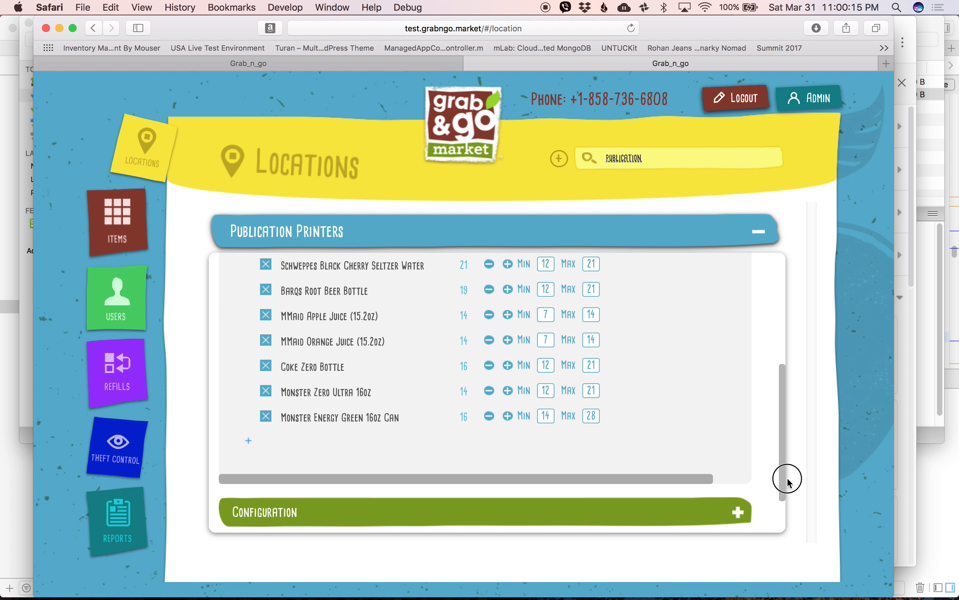
pyautogui.scroll(3)
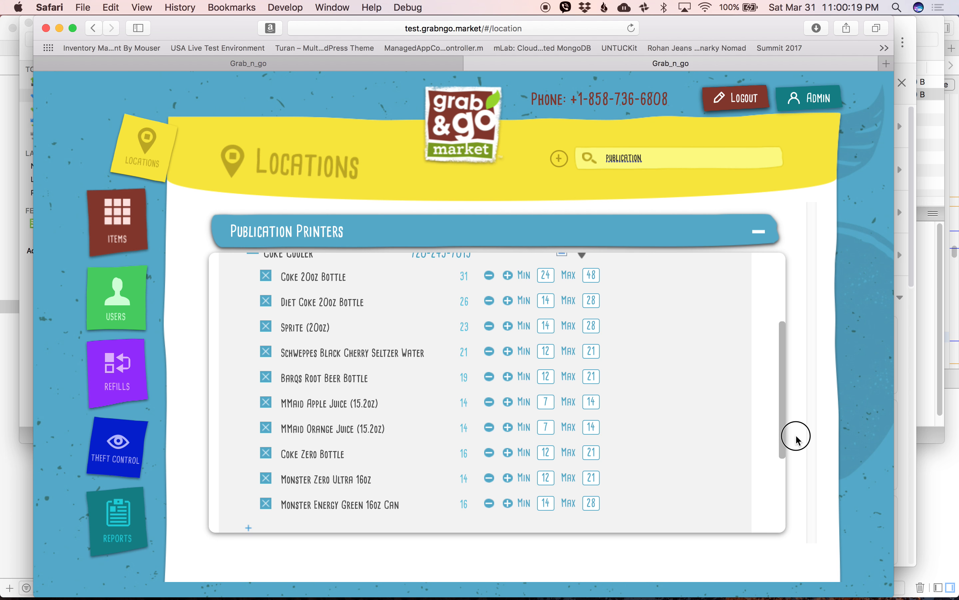
pyautogui.moveTo(490, 291)
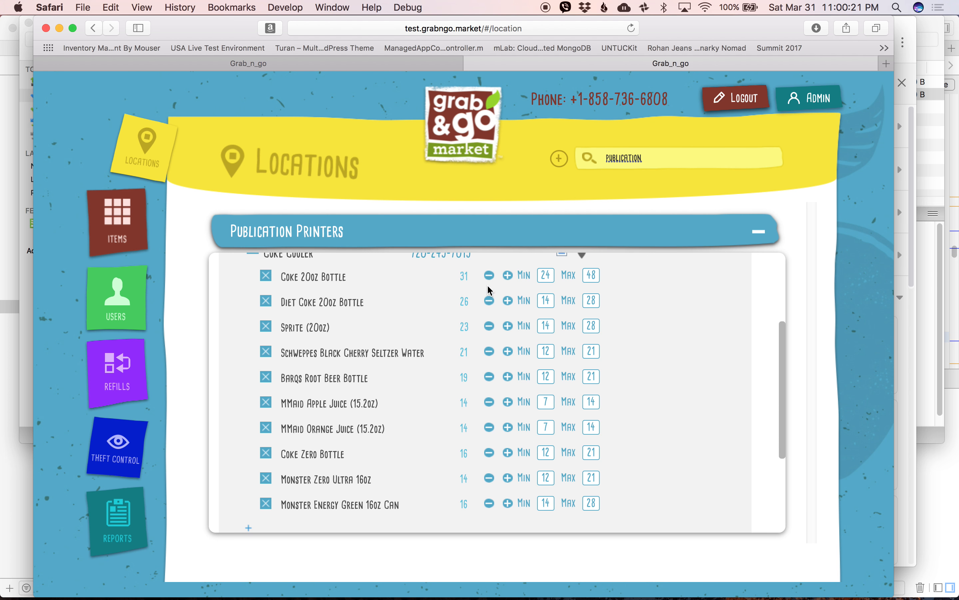
# Lower the Coke 20oz Bottle quantity from 31 down to 12
pyautogui.click(489, 274)
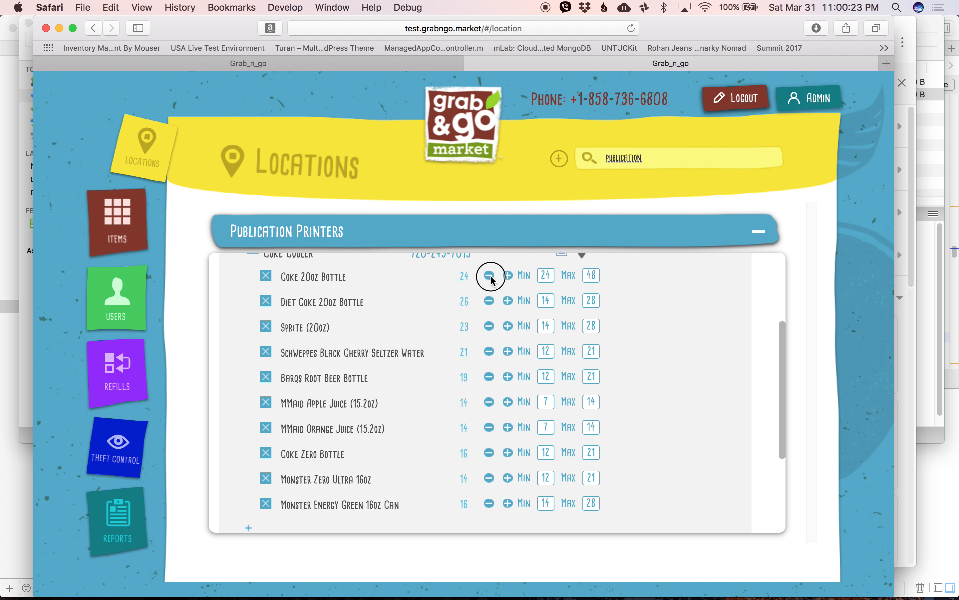
pyautogui.click(489, 275)
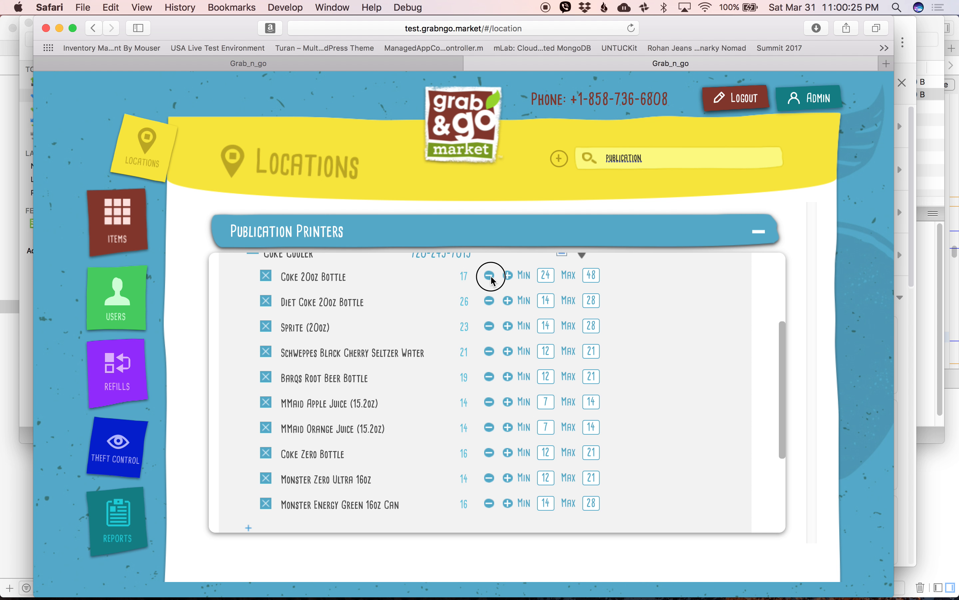
pyautogui.click(489, 275)
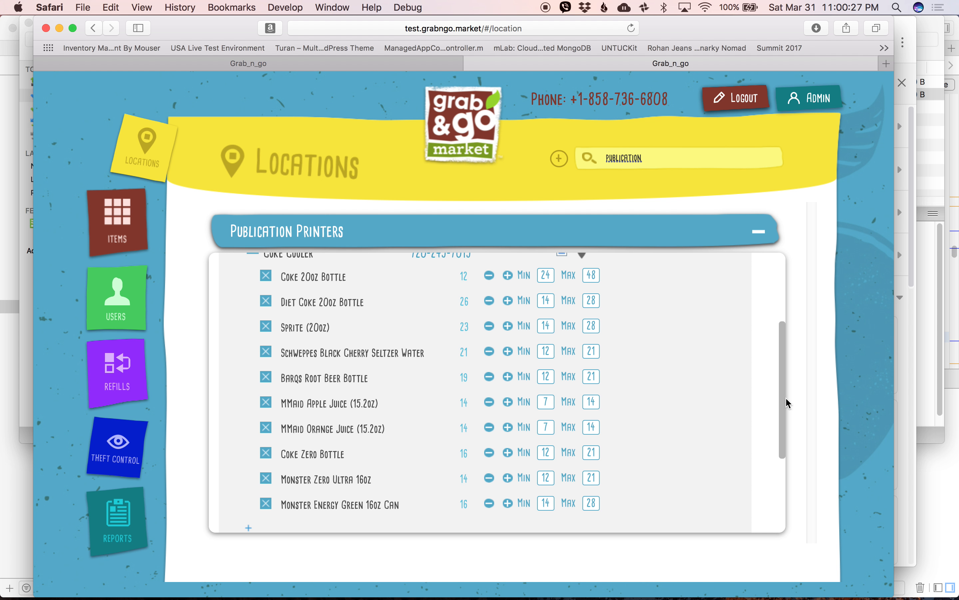
pyautogui.scroll(-3)
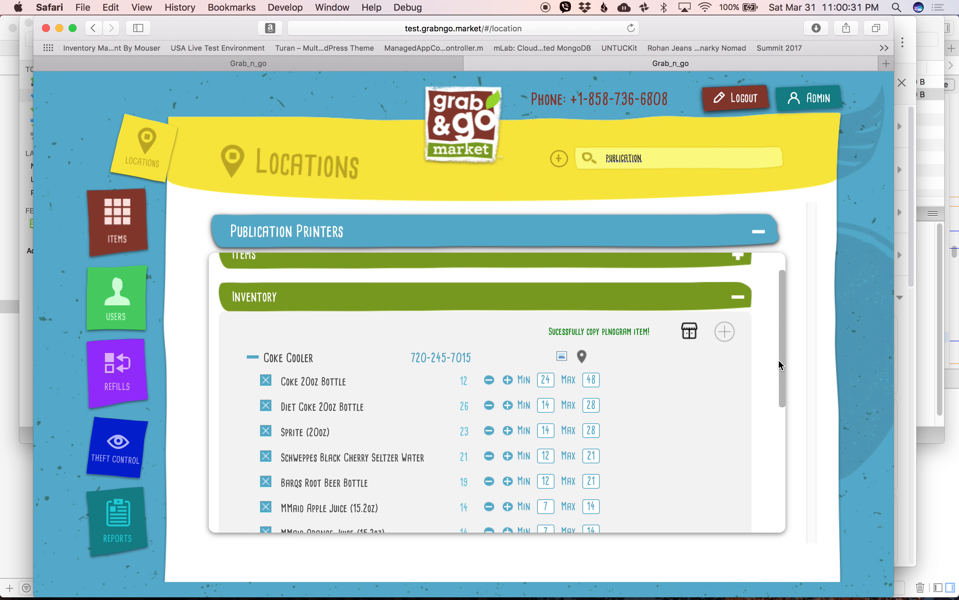
pyautogui.moveTo(304, 403)
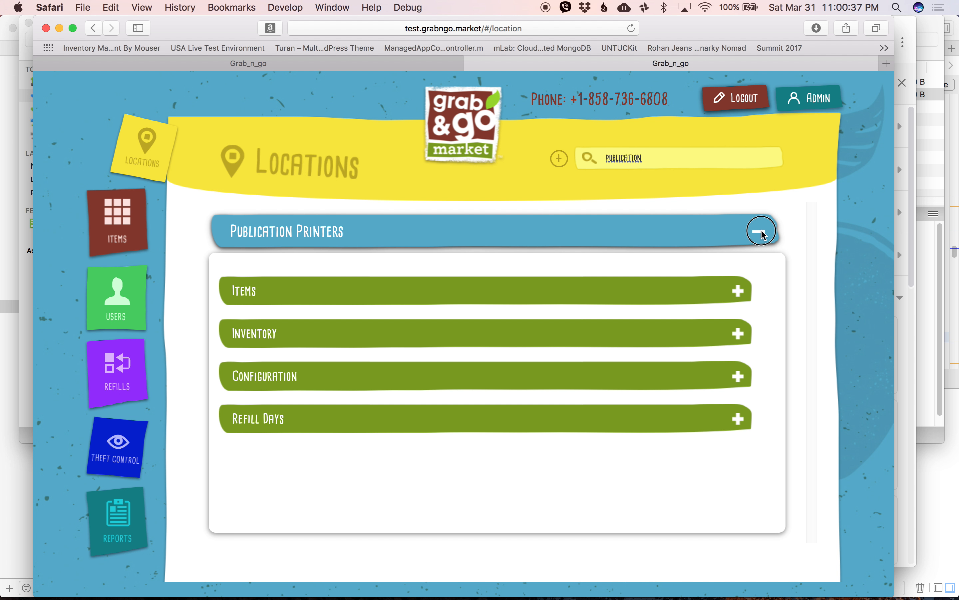
# Collapse Publication Printers, search for 'Trans' and expand Transdev 37's inventory
pyautogui.click(761, 231)
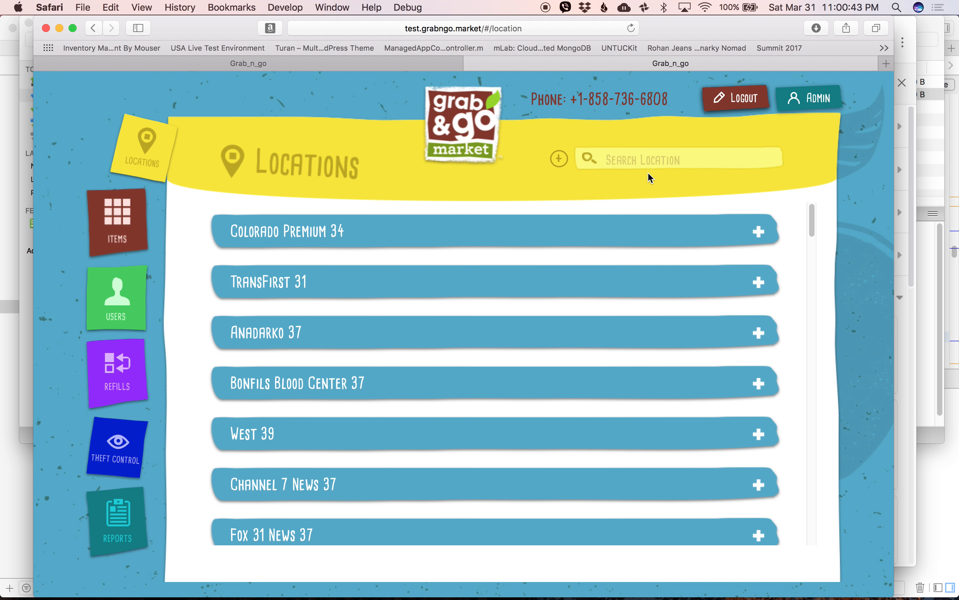
pyautogui.write('Trans')
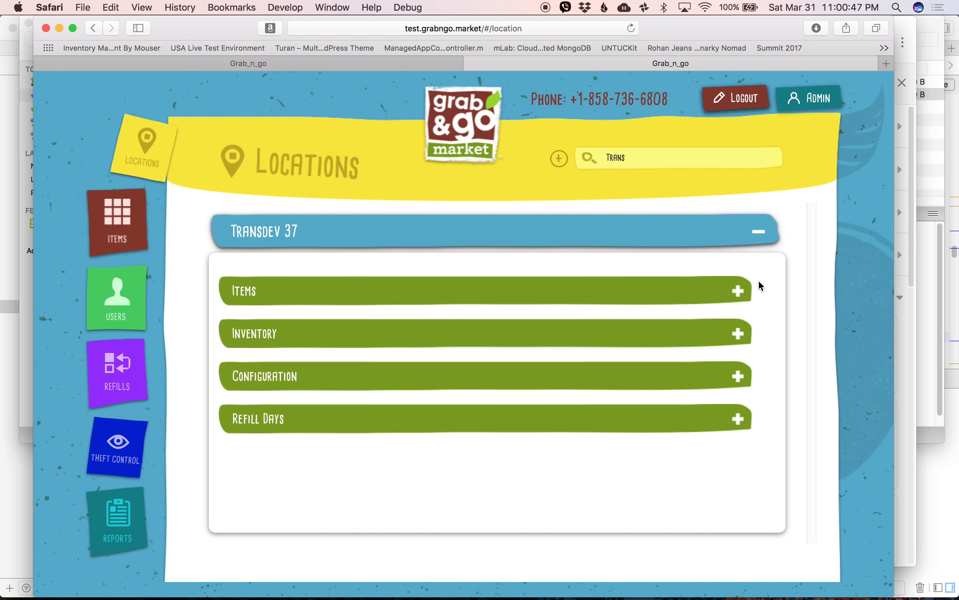
pyautogui.click(738, 333)
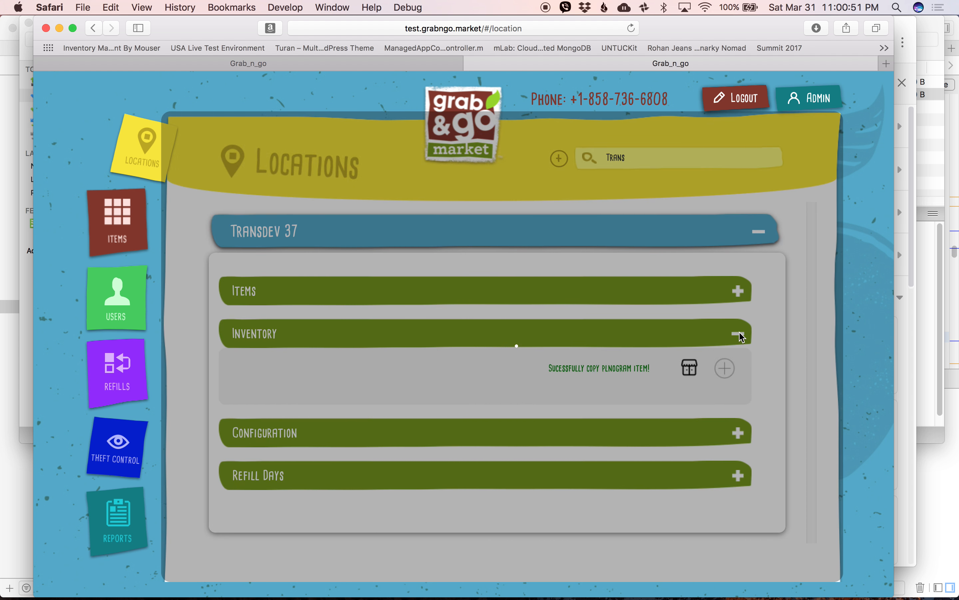
pyautogui.click(740, 333)
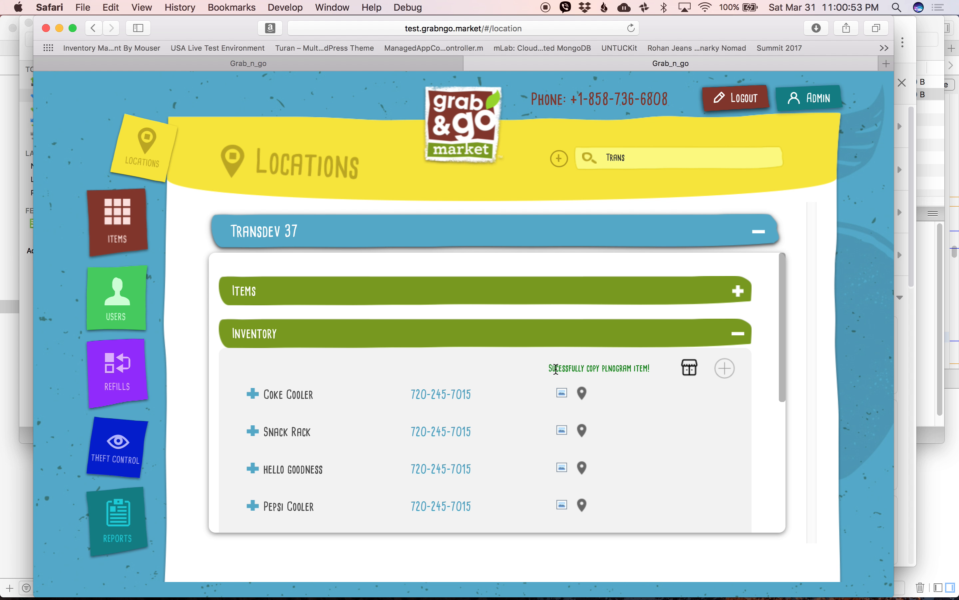
pyautogui.moveTo(551, 371)
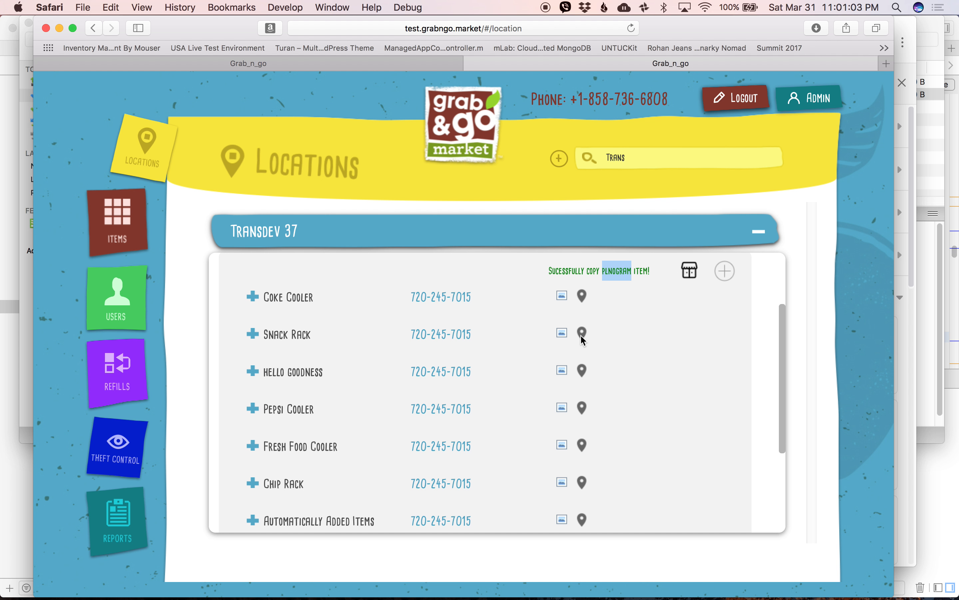
# Start copying Transdev's Snack Rack and pick Publication Printers as destination
pyautogui.click(688, 270)
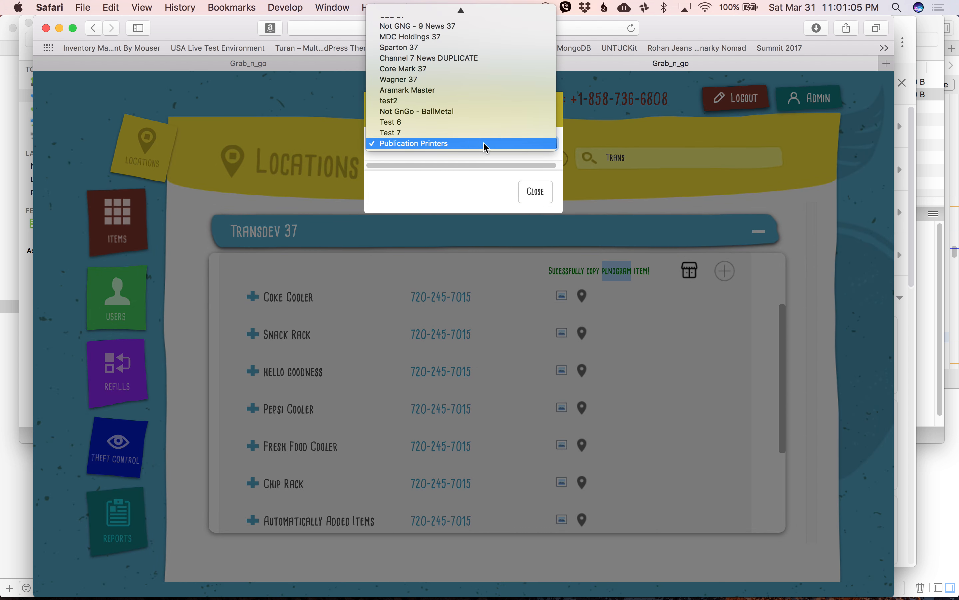
pyautogui.scroll(3)
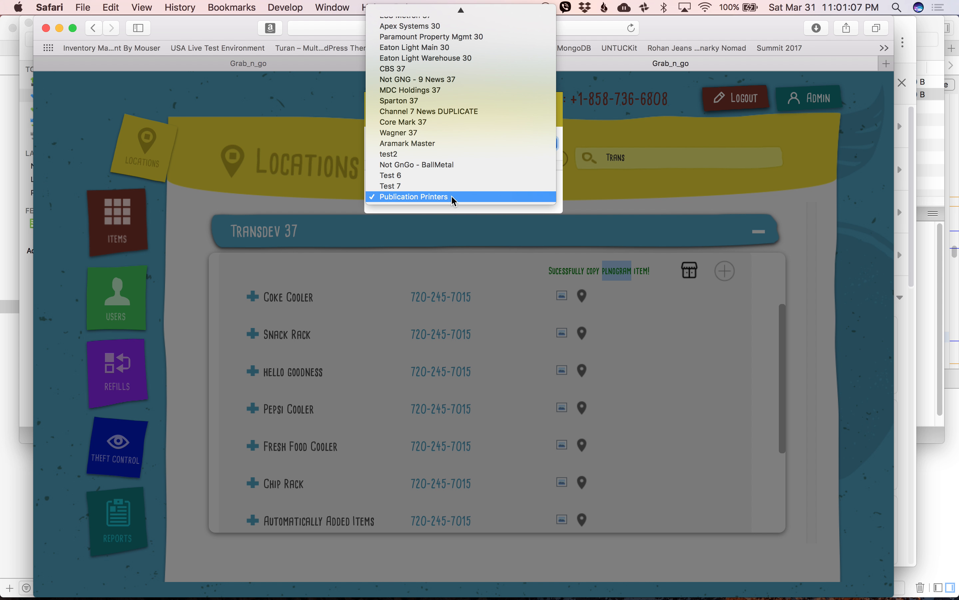
pyautogui.click(412, 197)
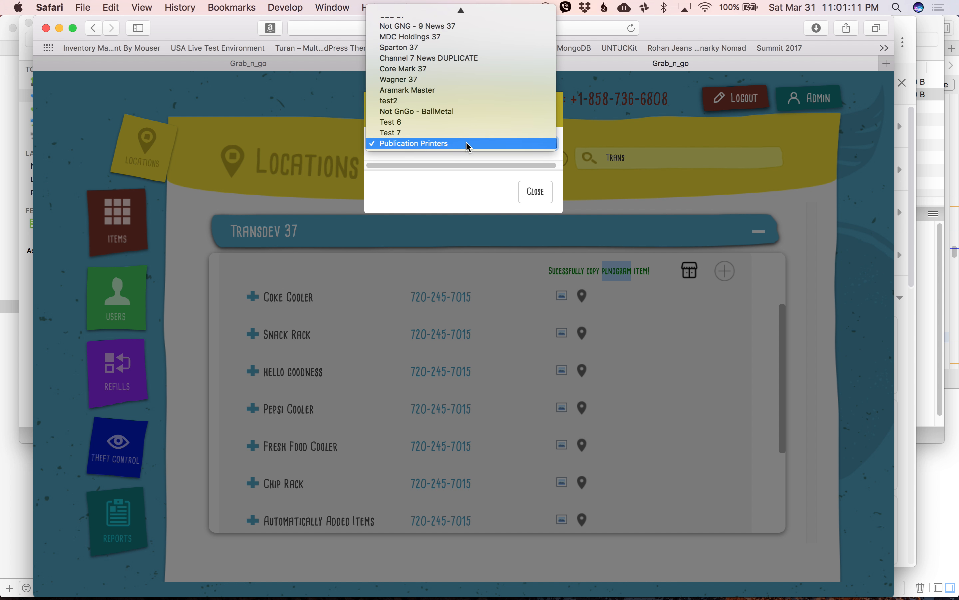
# Pick Test 7, then switch the destination back to Publication Printers
pyautogui.scroll(3)
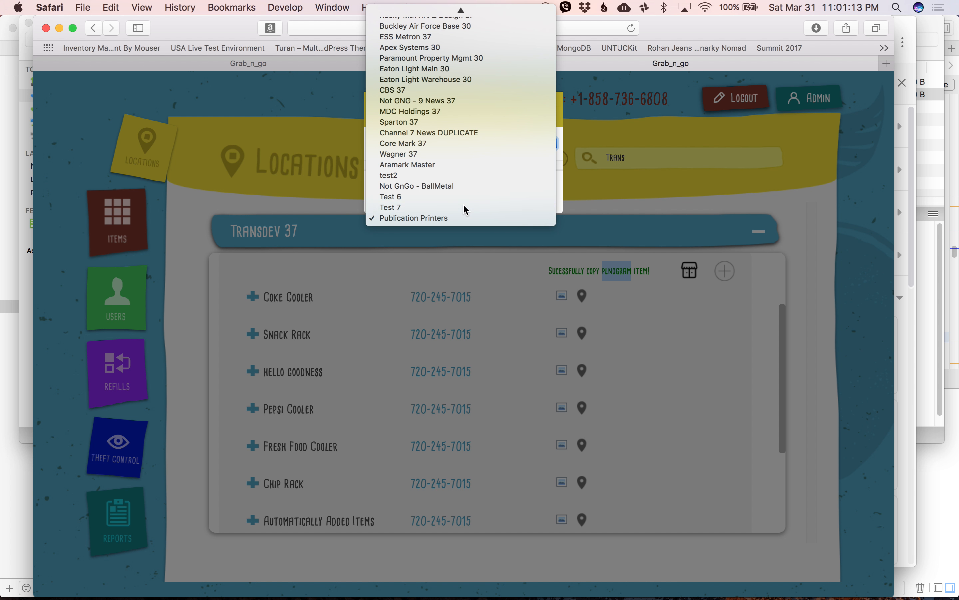
pyautogui.click(390, 206)
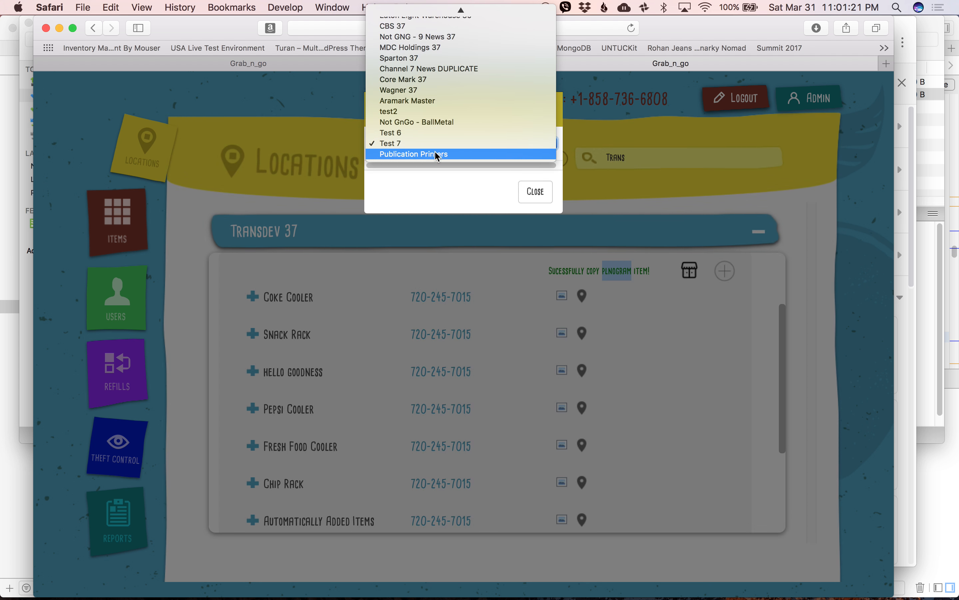
pyautogui.click(415, 154)
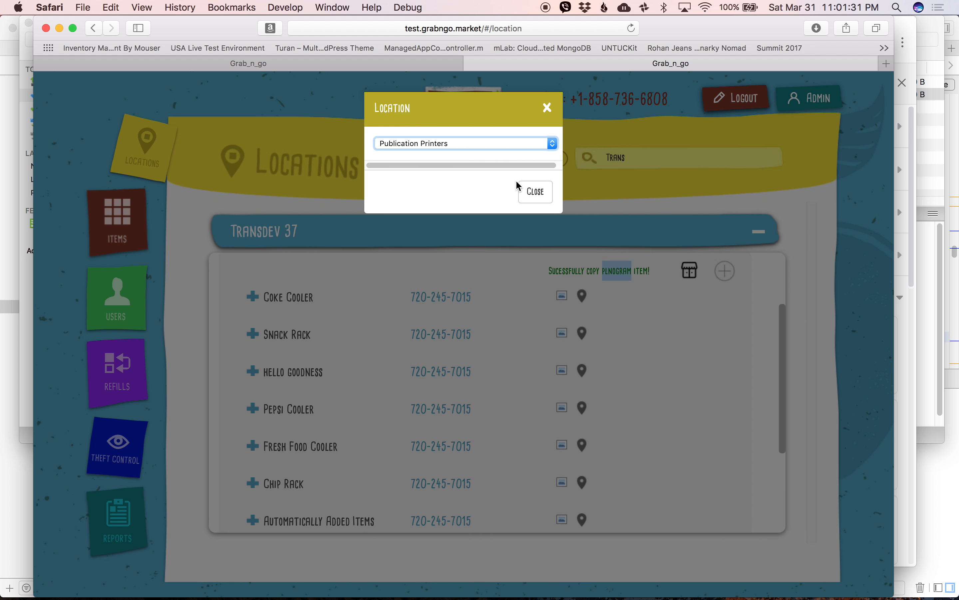
# Reselect Publication Printers as destination and close the copy-location dialog
pyautogui.click(533, 191)
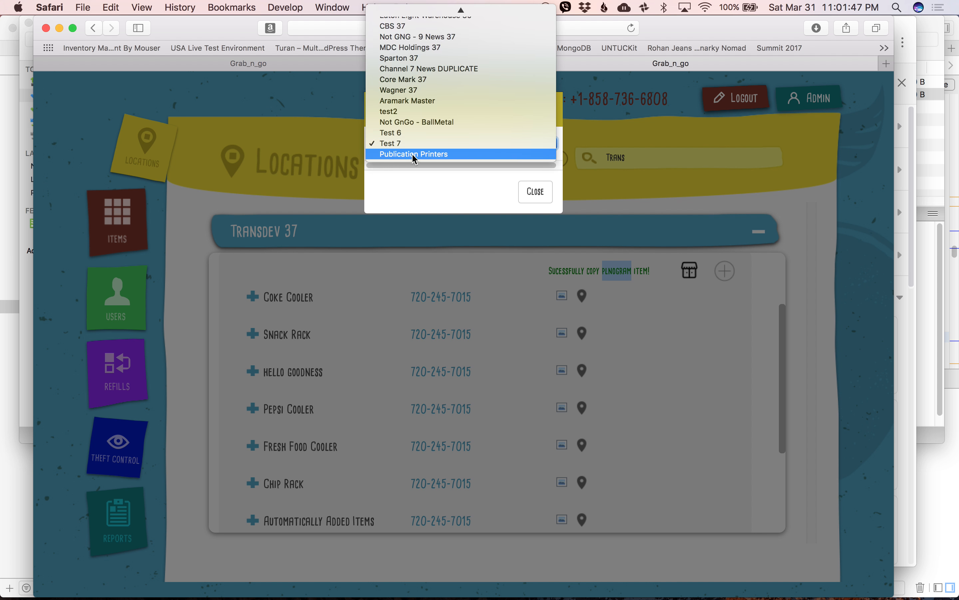
pyautogui.click(414, 154)
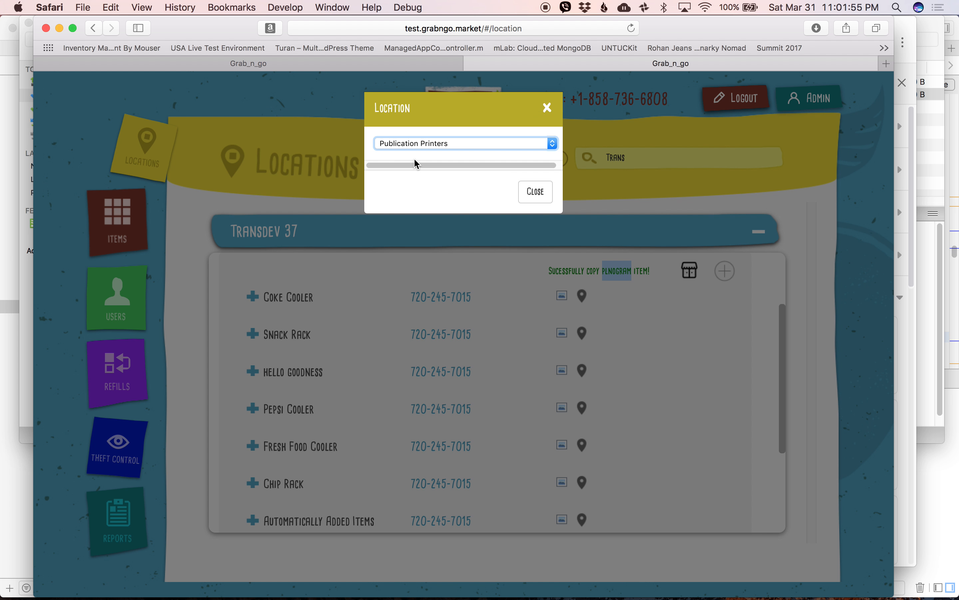
pyautogui.moveTo(416, 113)
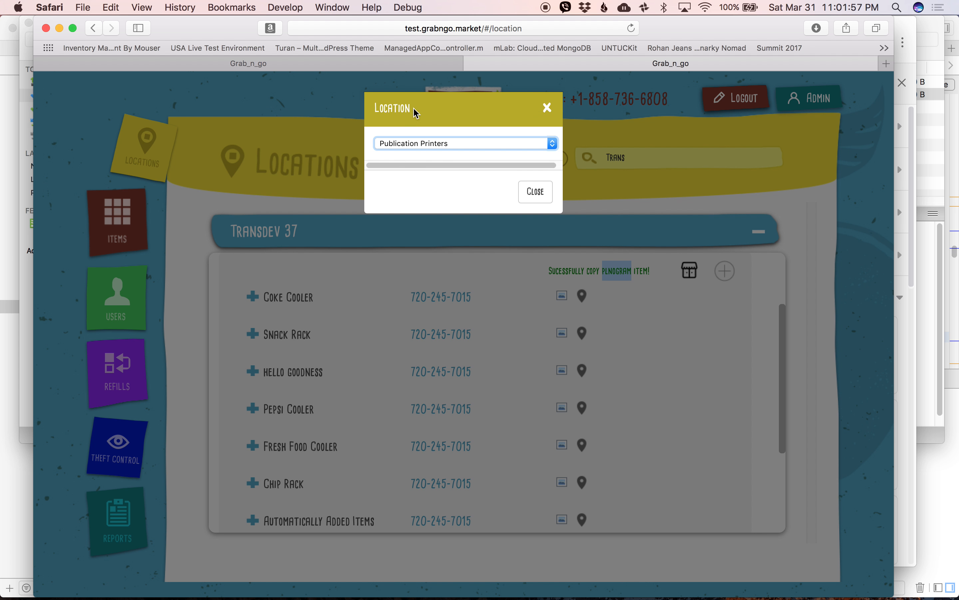
pyautogui.moveTo(411, 124)
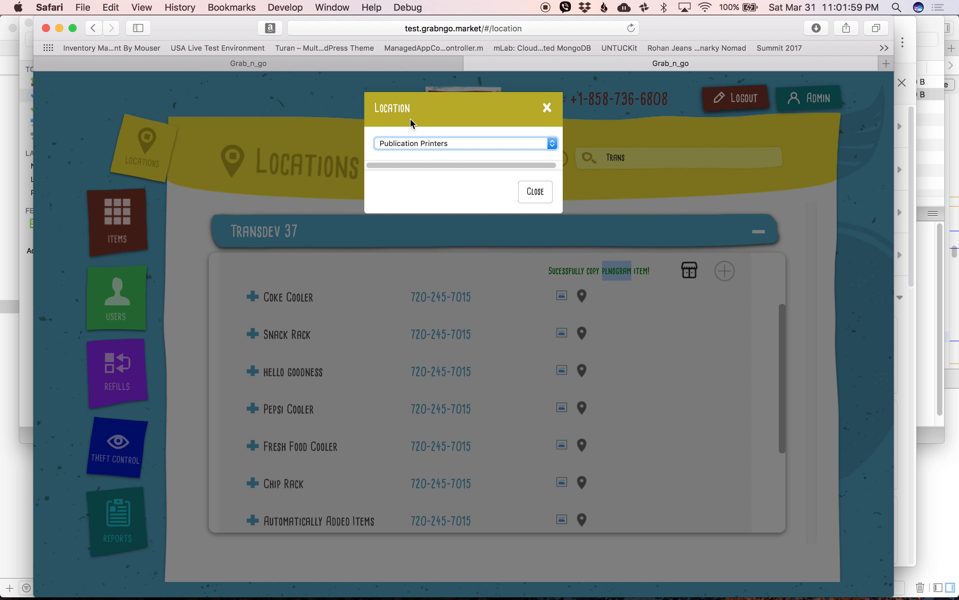
pyautogui.moveTo(547, 108)
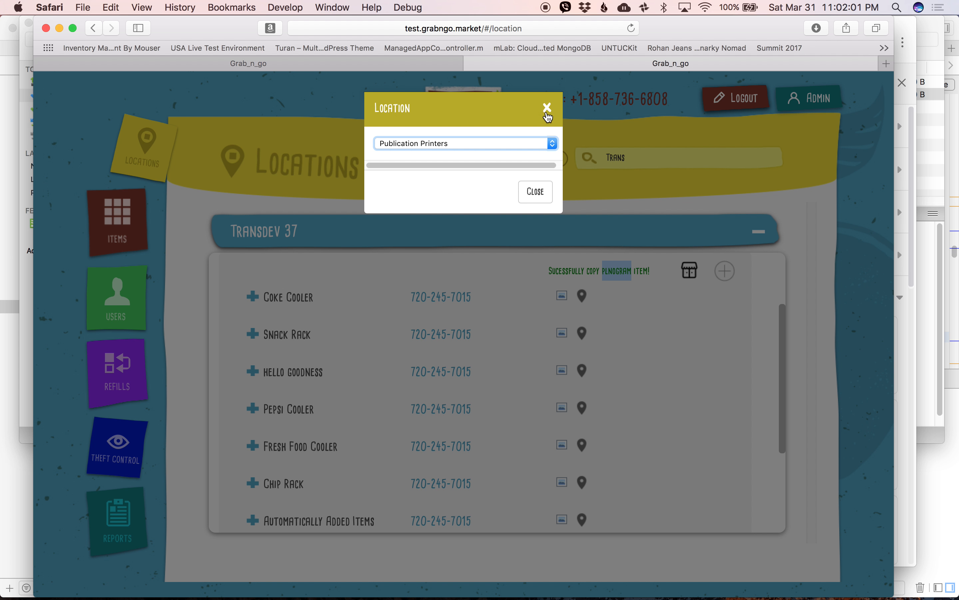
pyautogui.click(547, 107)
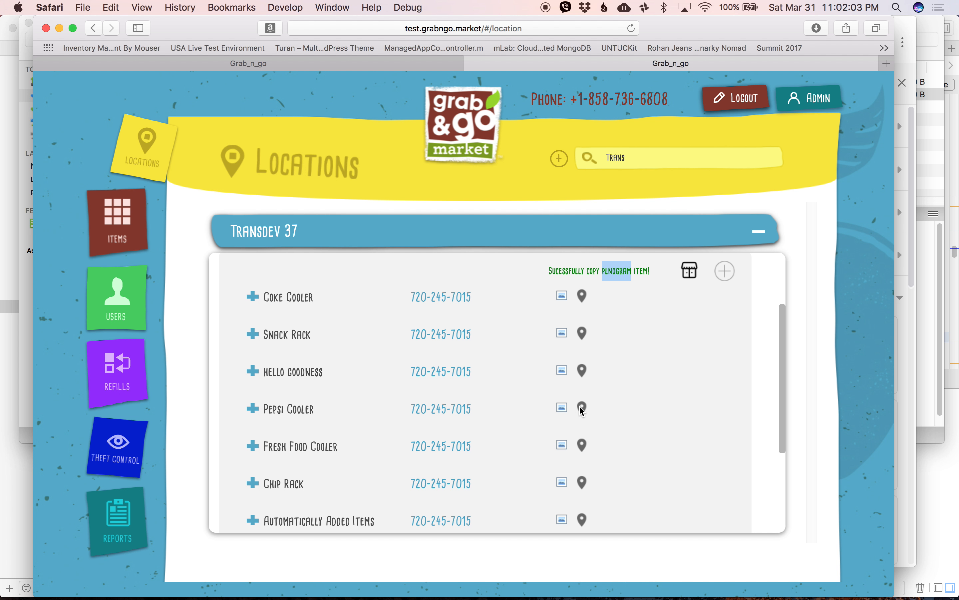